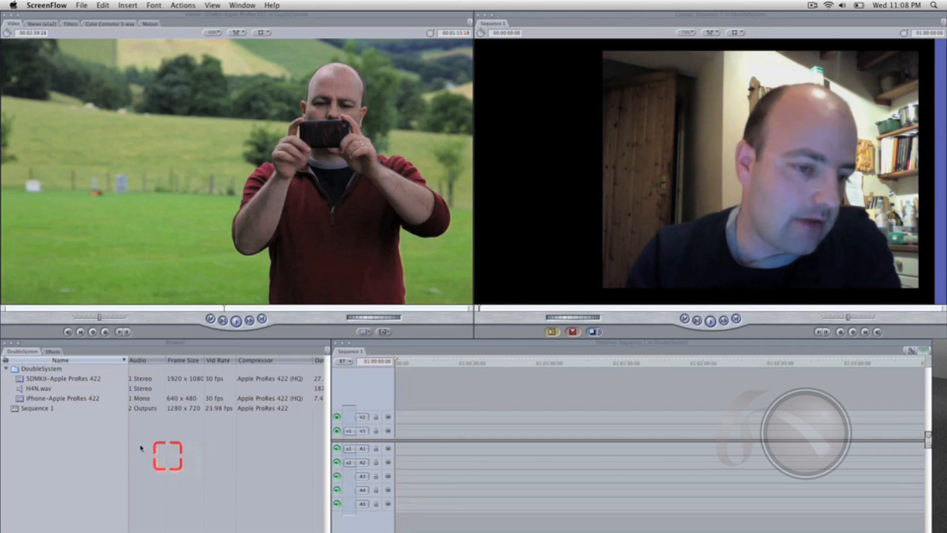
mouse_move(295, 434)
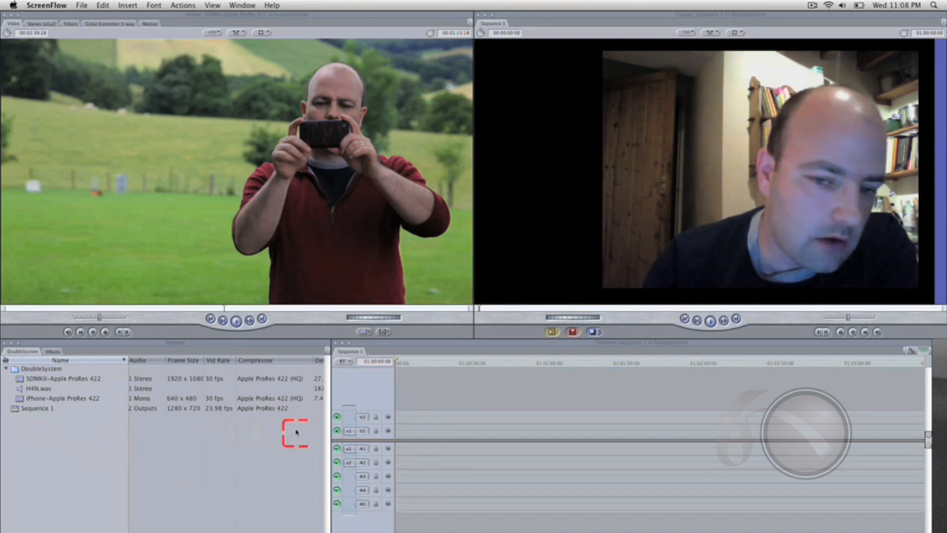
Bring up the Sequence Settings dialog for Sequence 1 in the DoubleSystem project
click(215, 2)
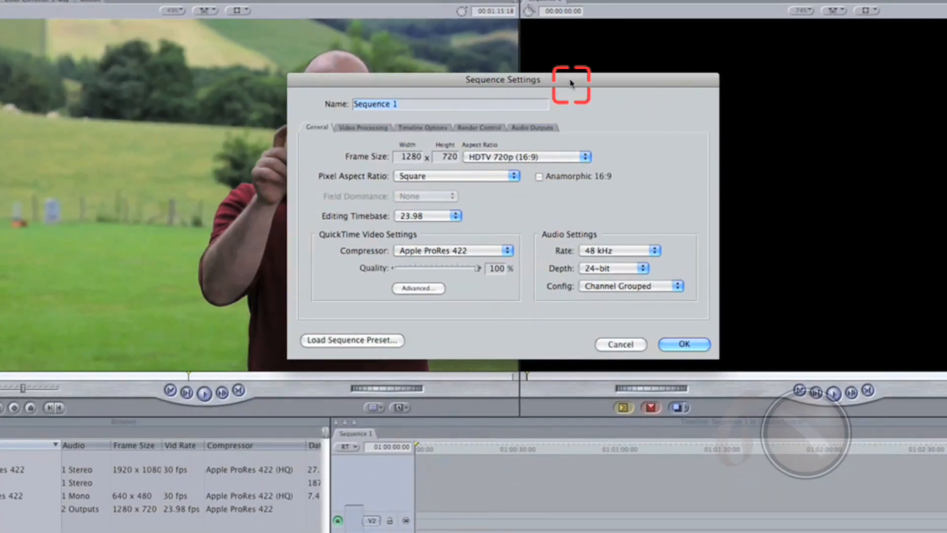
mouse_move(558, 93)
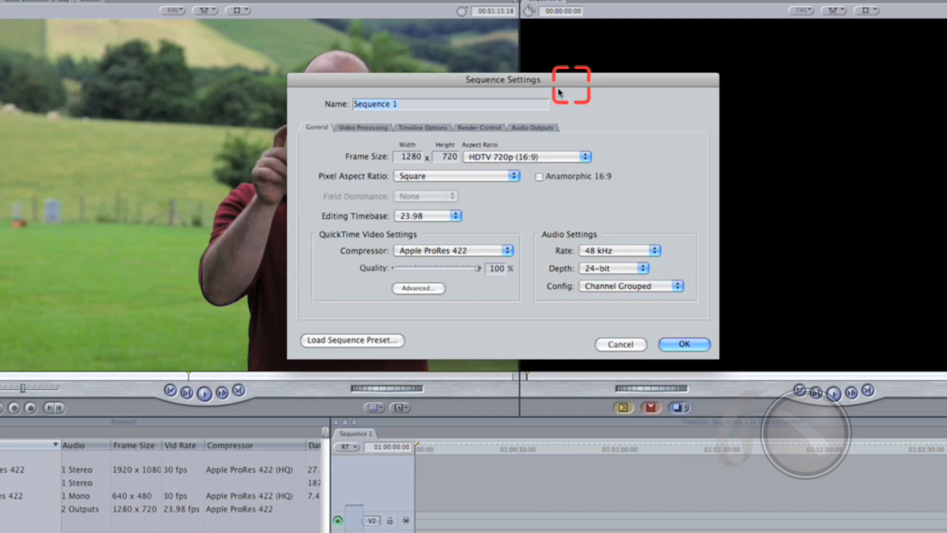
mouse_move(316, 165)
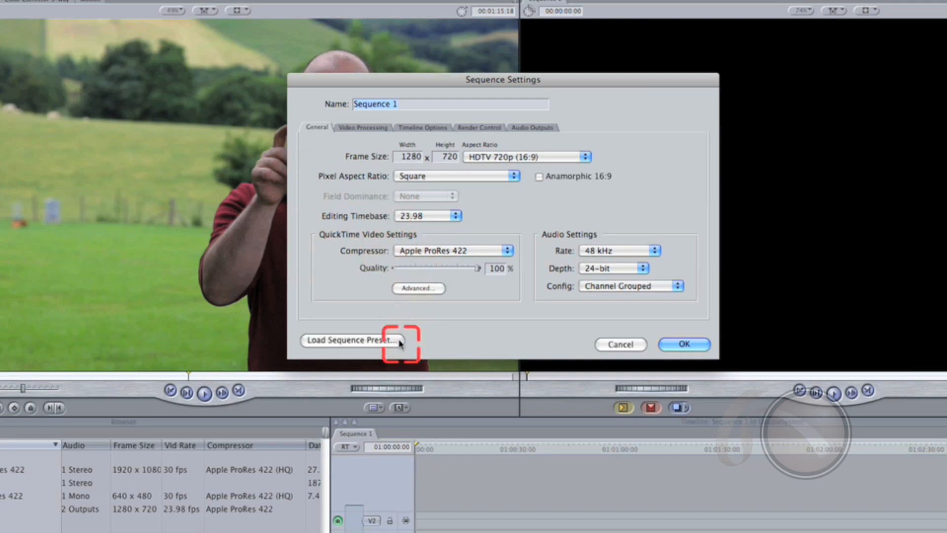
Load the Canon 5D Mark II (ProRes) preset: 1920×1080, 30 fps, ProRes 422 HQ
click(351, 340)
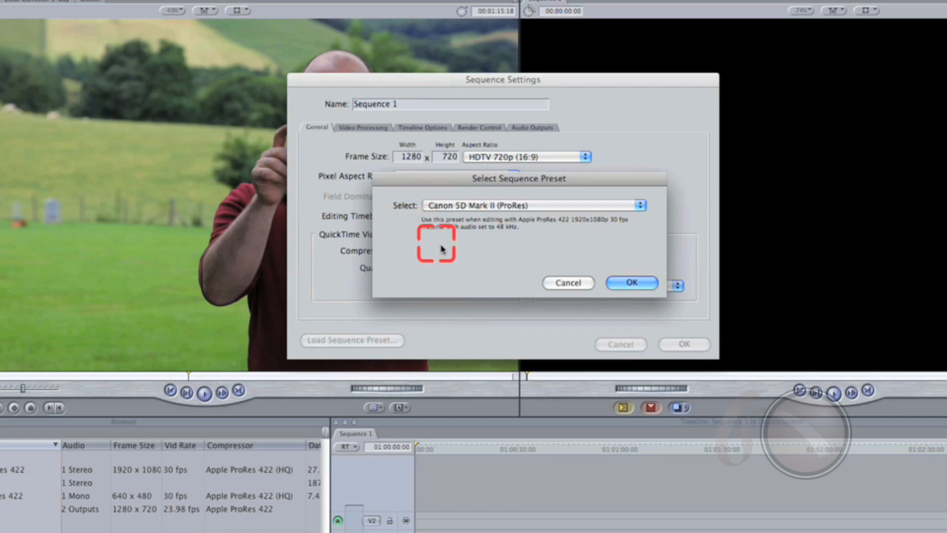
mouse_move(450, 267)
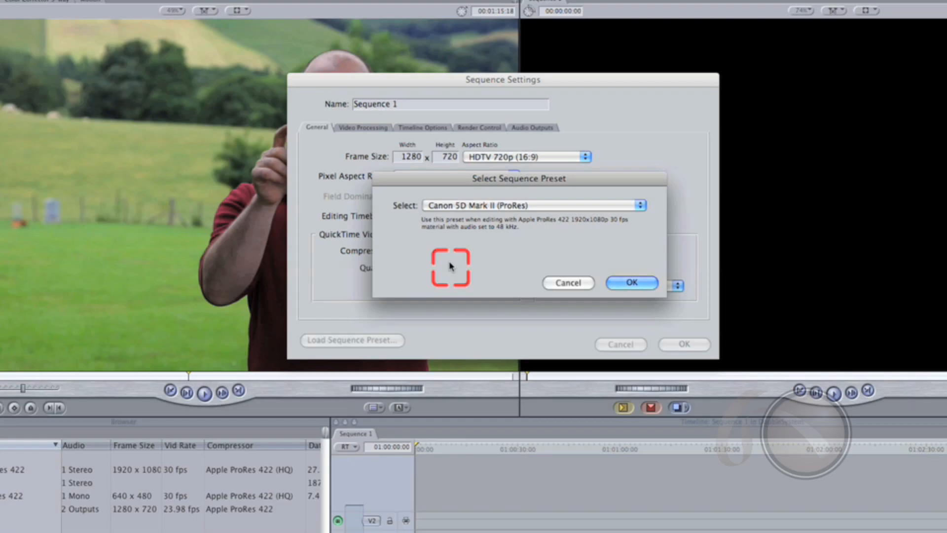
click(630, 283)
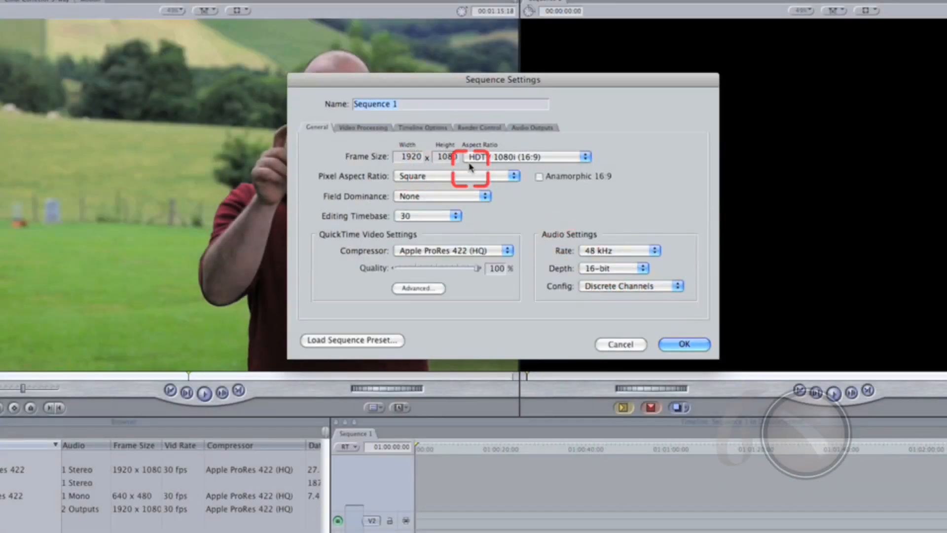
mouse_move(446, 199)
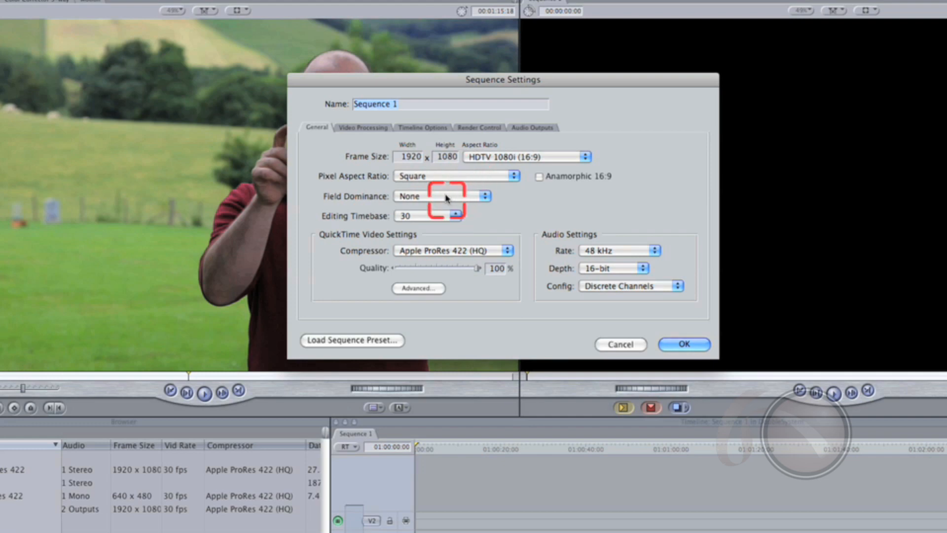
mouse_move(432, 220)
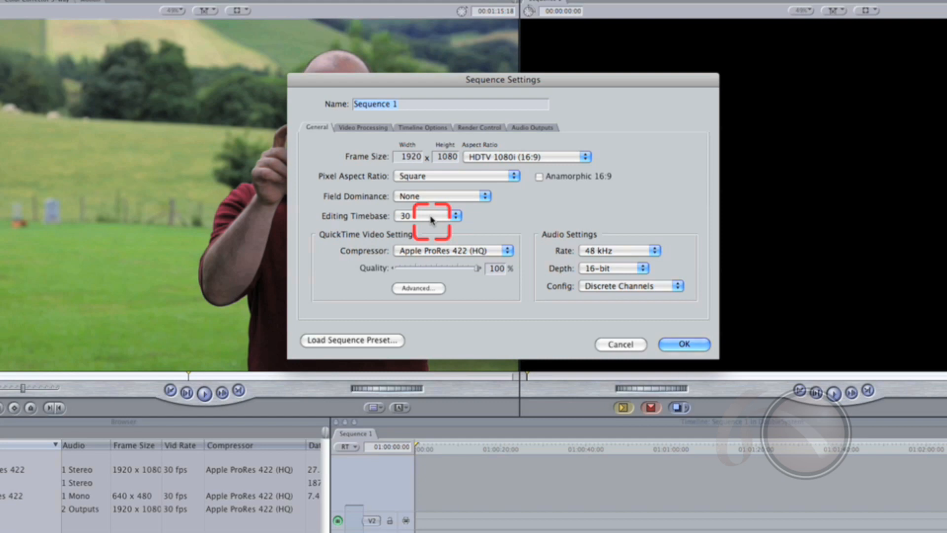
mouse_move(679, 257)
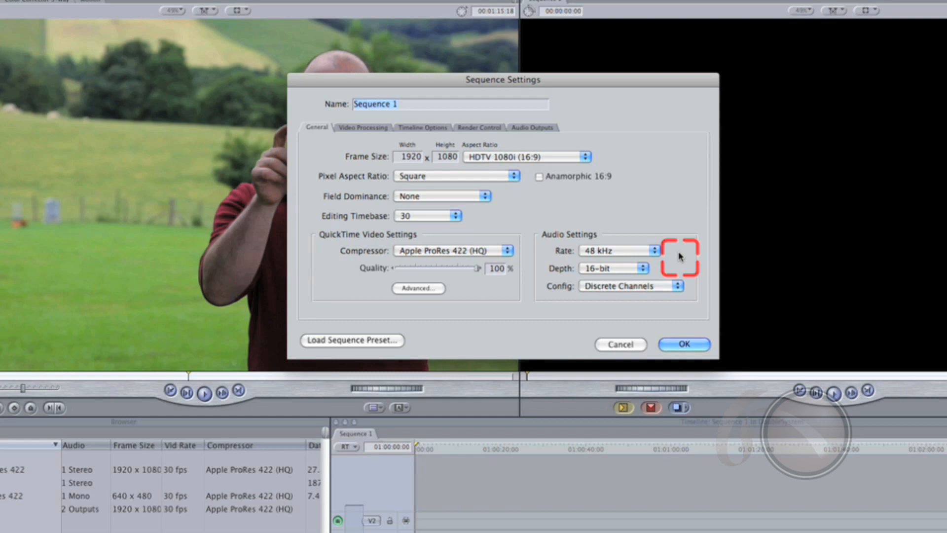
Confirm the 1920×1080, 30 fps ProRes 422 (HQ) settings and close the dialog
click(683, 344)
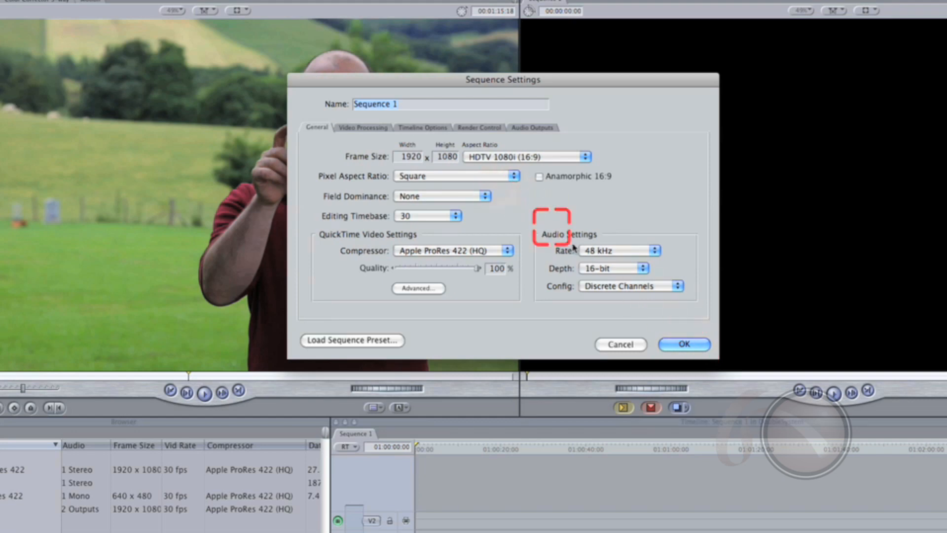
click(682, 344)
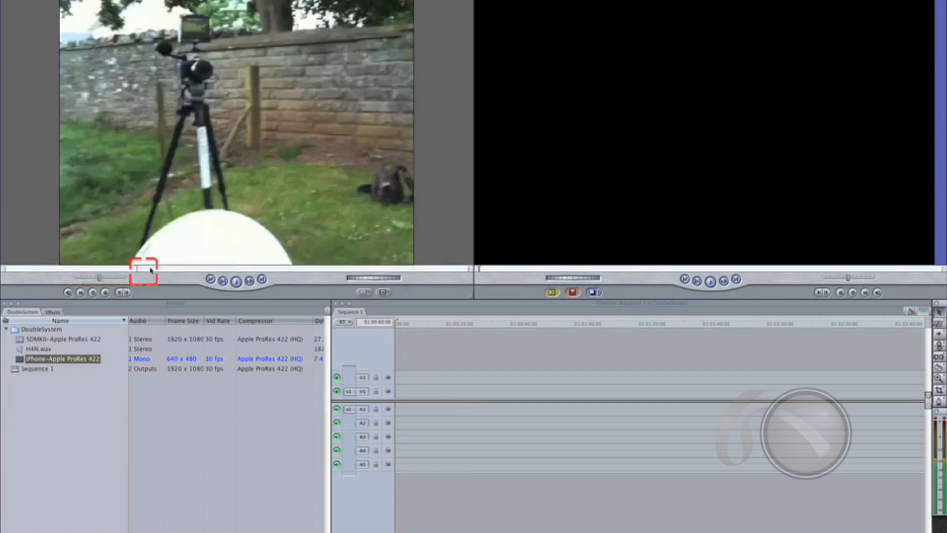
Place the SDMKII, iPhone and H4N.wav clips on separate video and audio tracks in Sequence 1
click(210, 279)
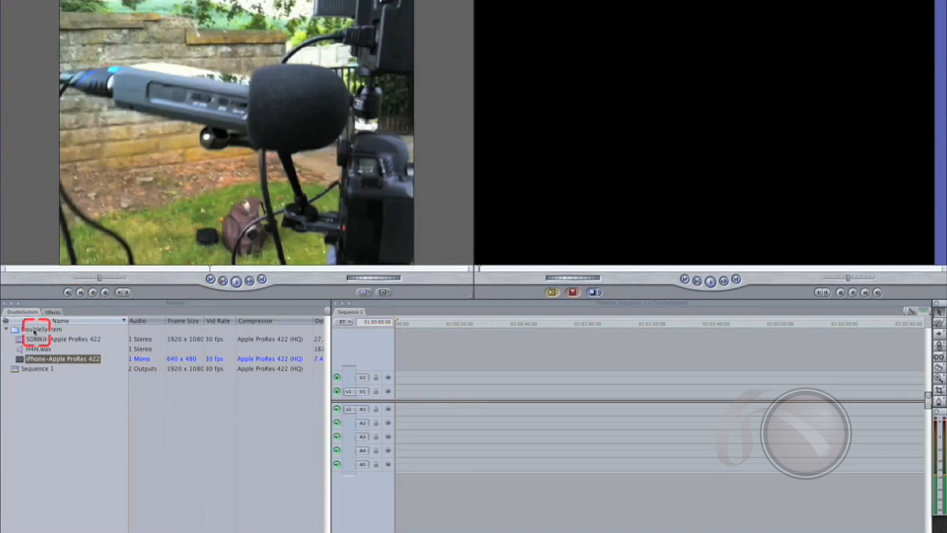
click(40, 349)
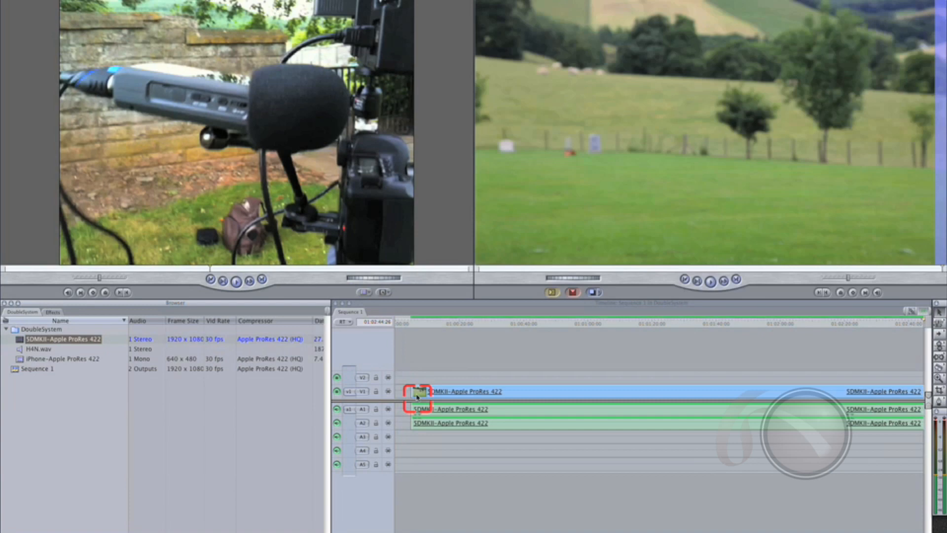
click(62, 358)
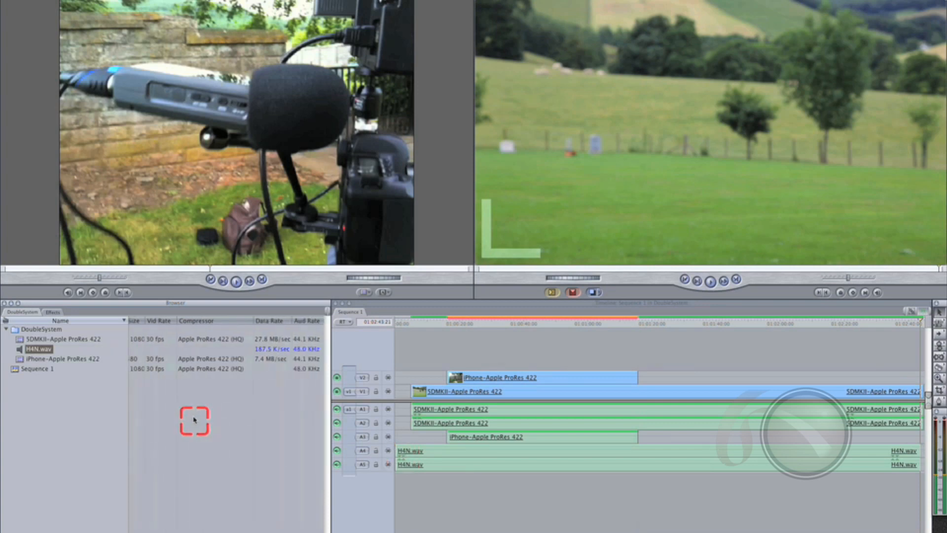
mouse_move(203, 387)
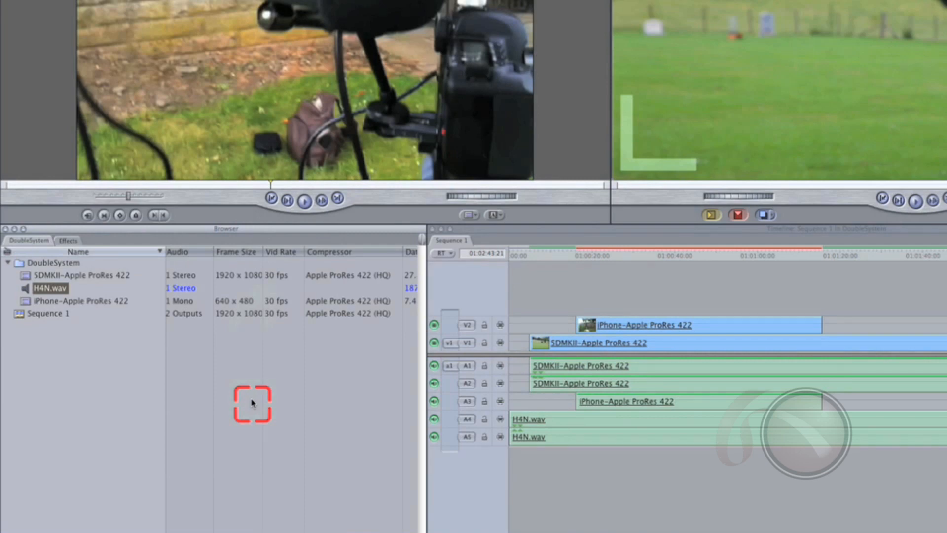
Rename Sequence 1 to 'pluraleyes' in the Browser
click(49, 313)
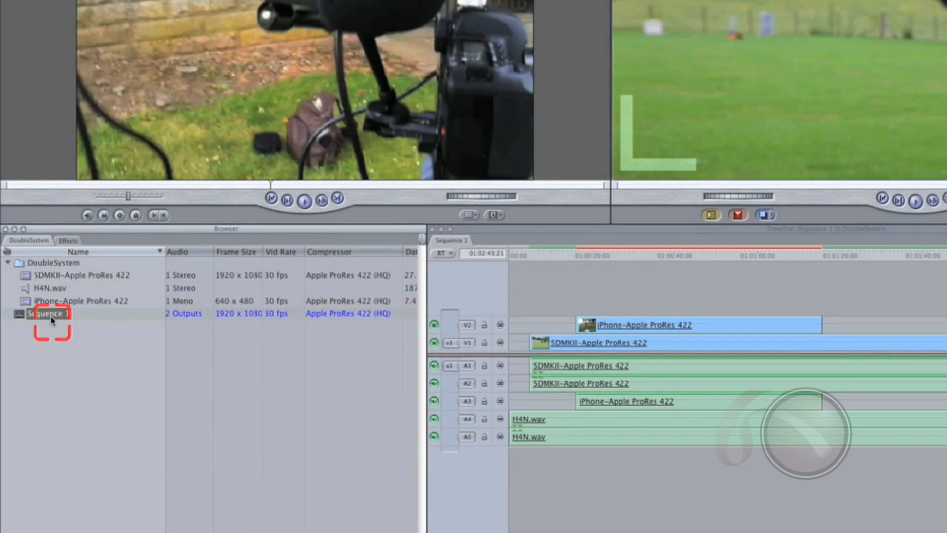
double_click(49, 312)
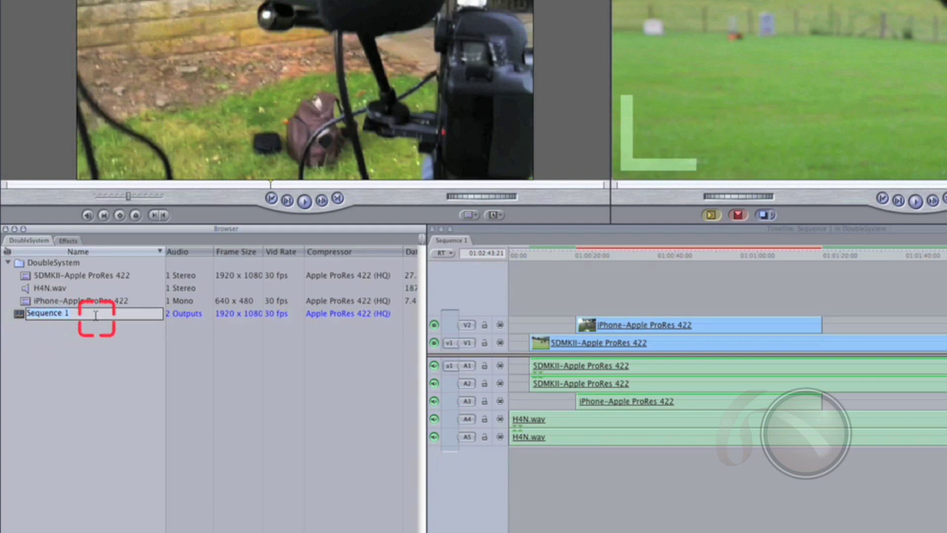
text(pluraleyes)
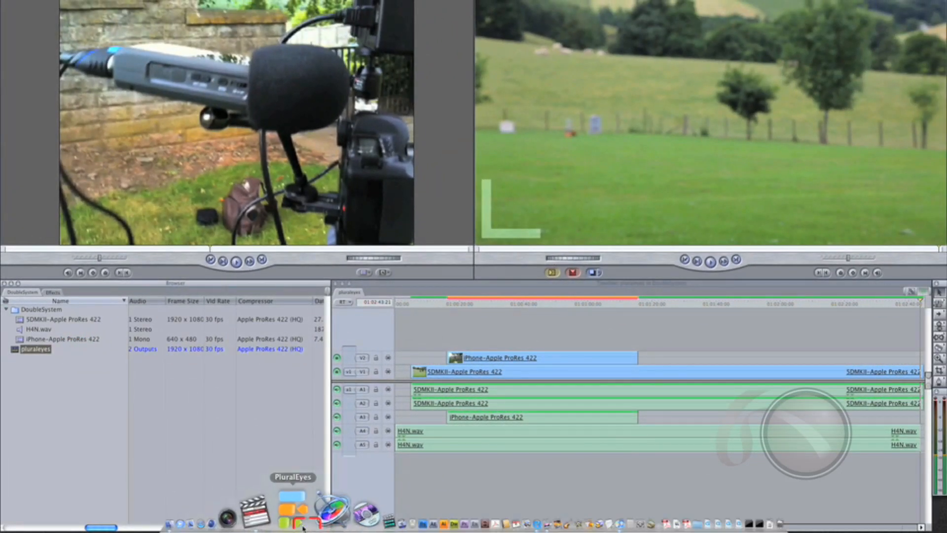
Launch PluralEyes and start syncing the pluraleyes sequence's clips
click(292, 507)
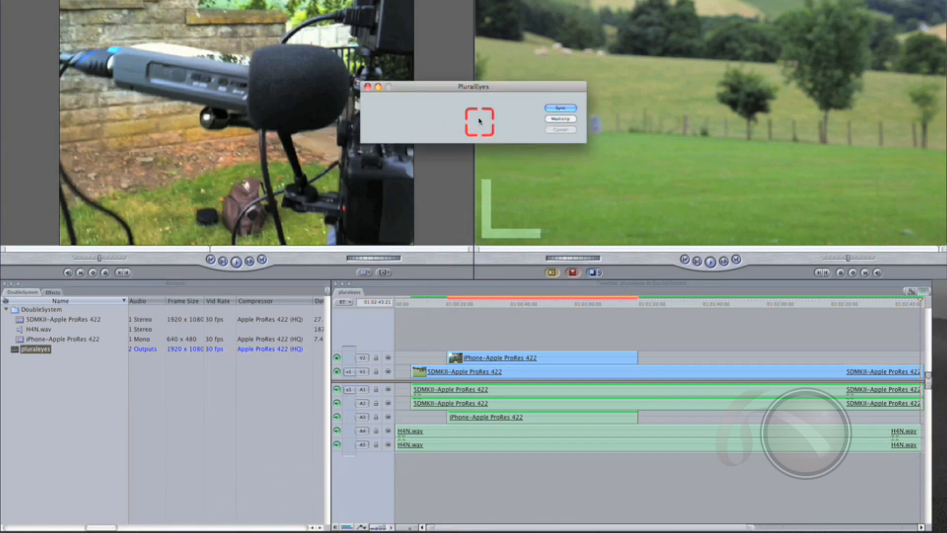
click(559, 109)
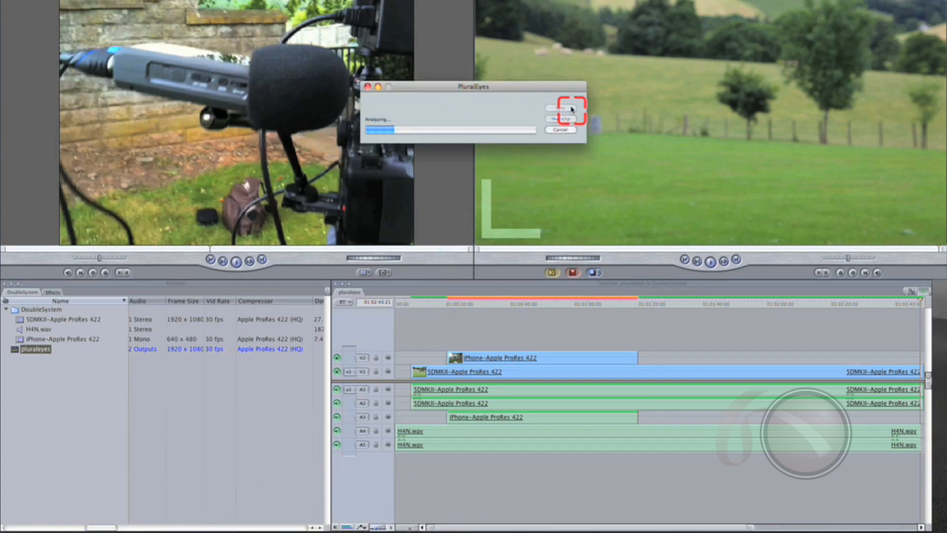
mouse_move(464, 189)
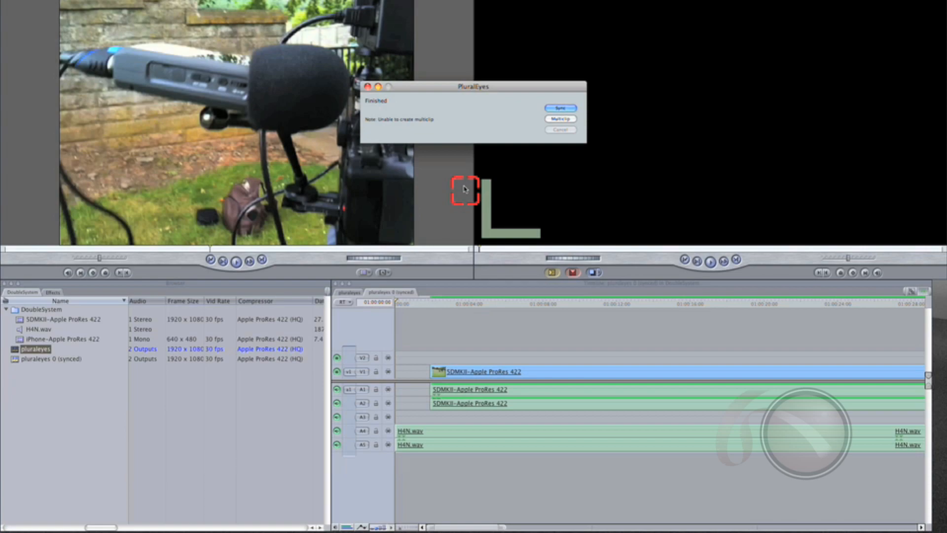
mouse_move(623, 179)
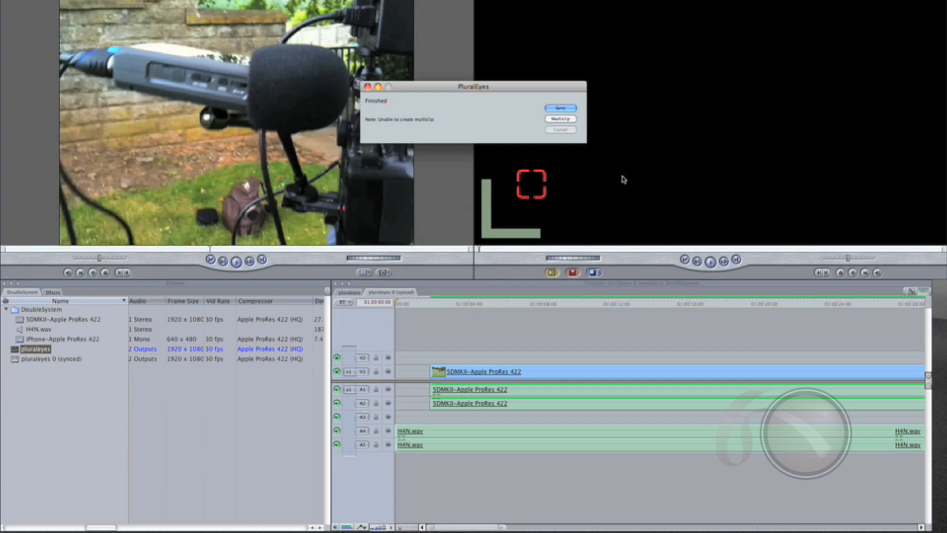